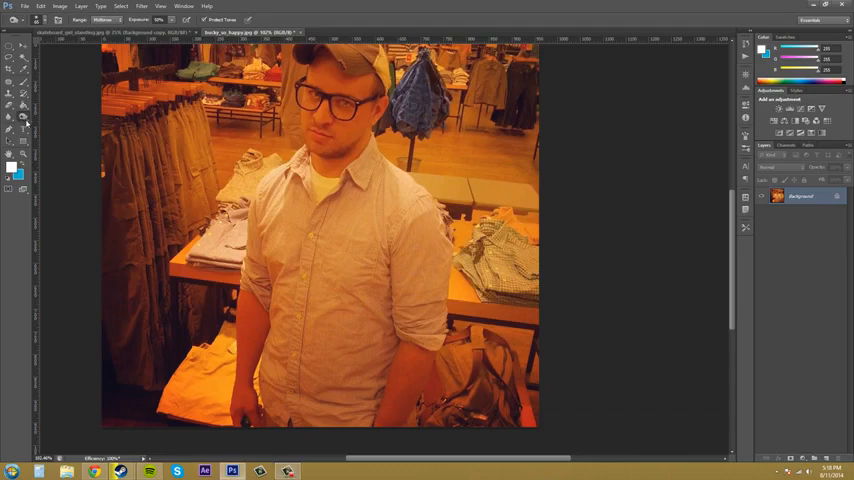
- Select the Dodge Tool from the toning tools flyout in the toolbar
{"action": "left_click", "coordinate": [24, 120]}
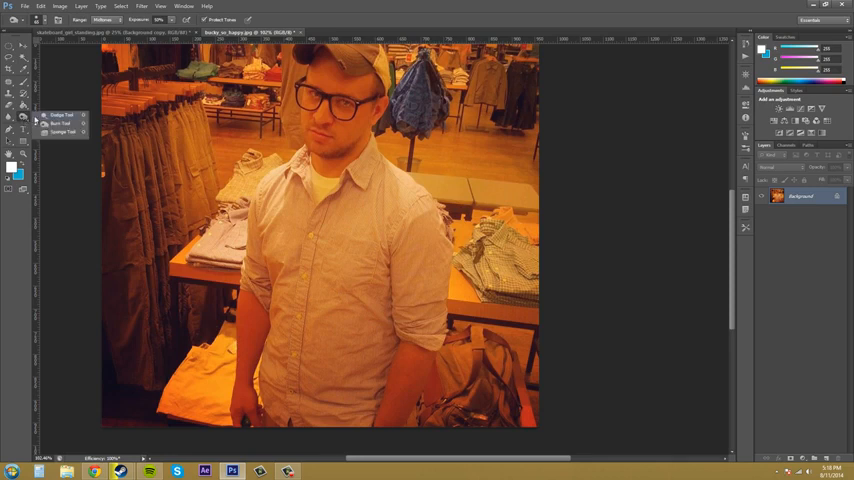
{"action": "mouse_move", "coordinate": [60, 114]}
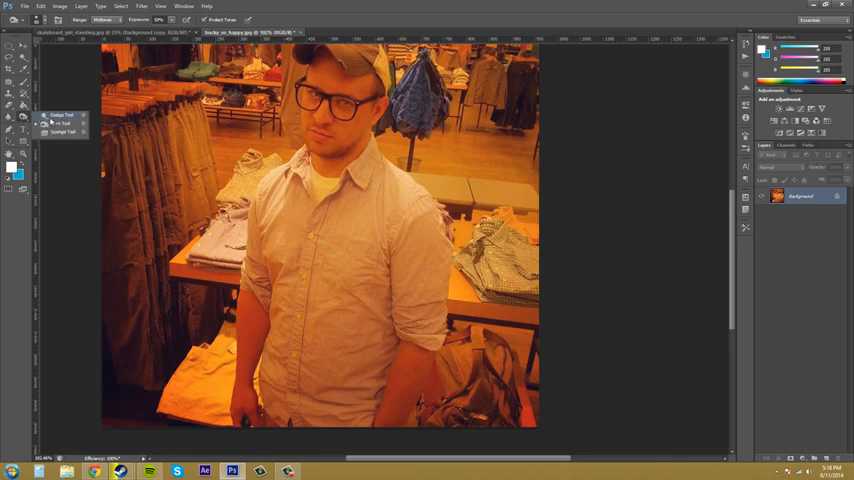
{"action": "left_click", "coordinate": [62, 122]}
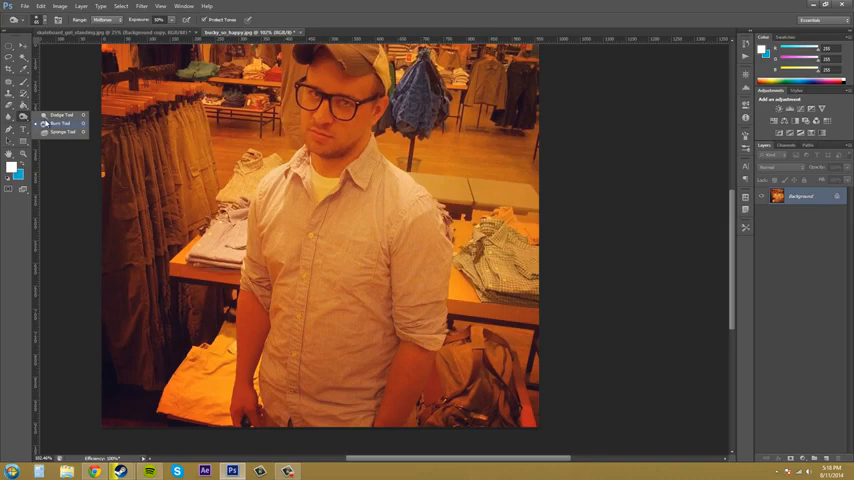
{"action": "left_click", "coordinate": [62, 122]}
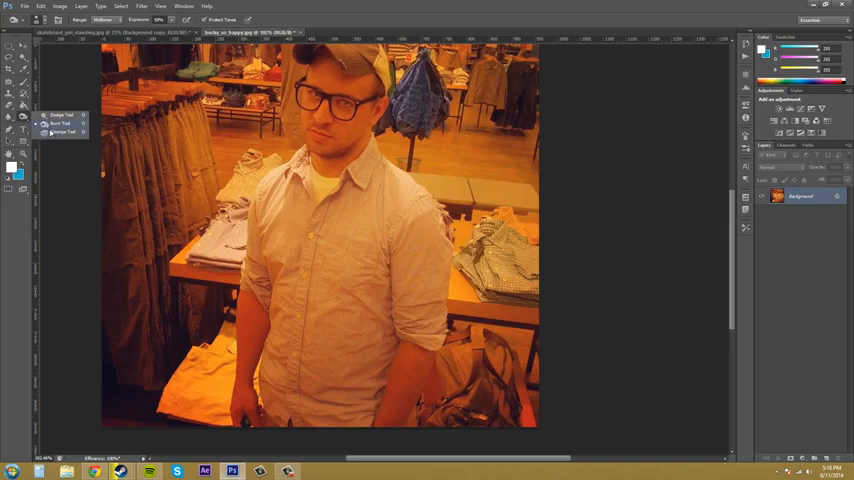
{"action": "mouse_move", "coordinate": [58, 132]}
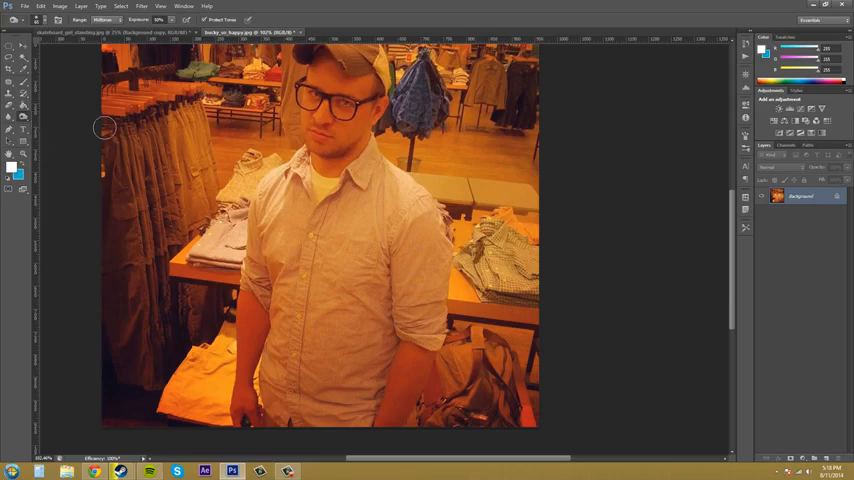
{"action": "mouse_move", "coordinate": [288, 260]}
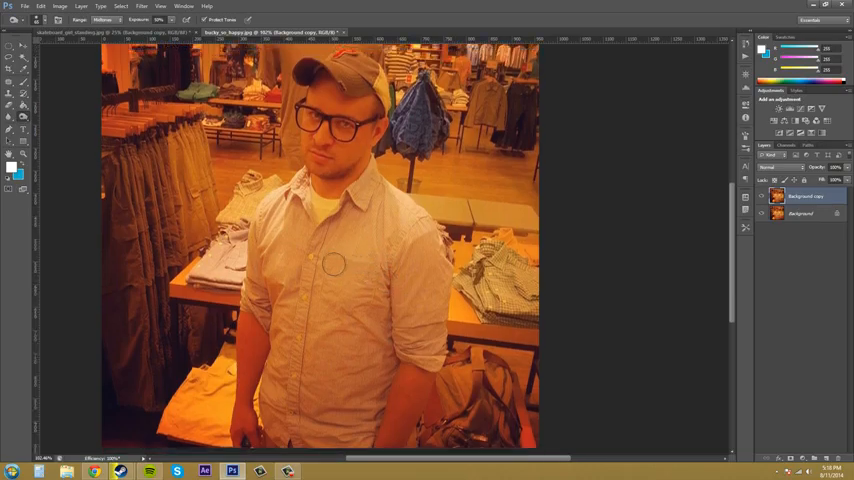
{"action": "mouse_move", "coordinate": [320, 208]}
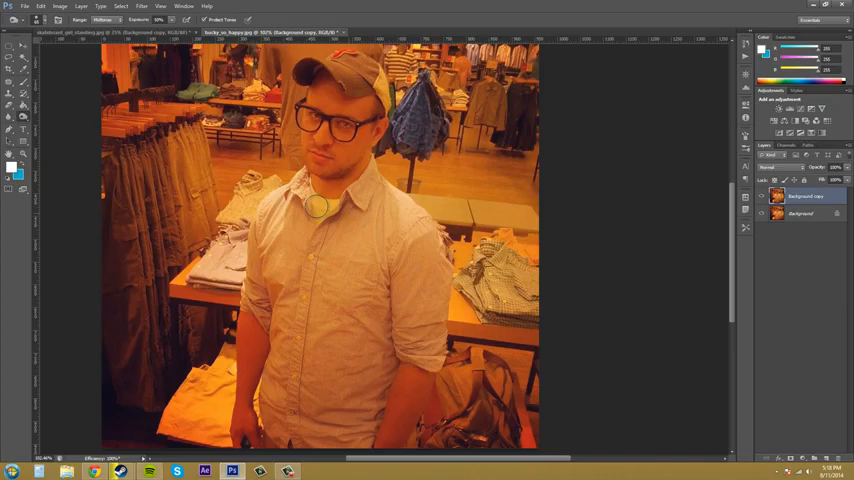
- Paint a lightened spot with the Dodge Tool near the shirt collar on the duplicate layer
{"action": "left_click", "coordinate": [318, 204]}
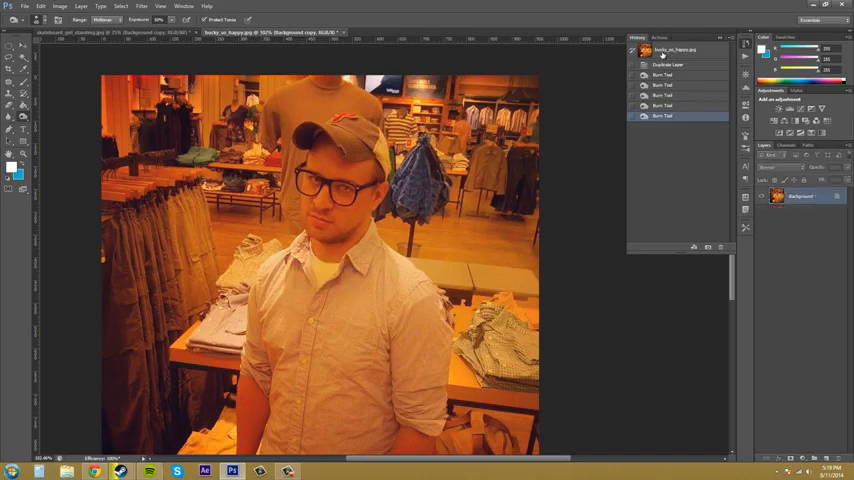
- Revert through History to the Background copy state, undoing the dodge strokes
{"action": "left_click", "coordinate": [668, 64]}
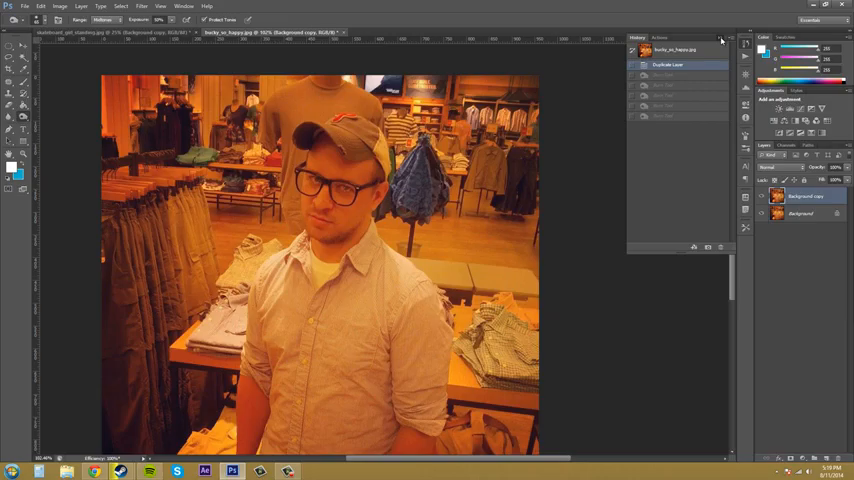
{"action": "left_click", "coordinate": [12, 116]}
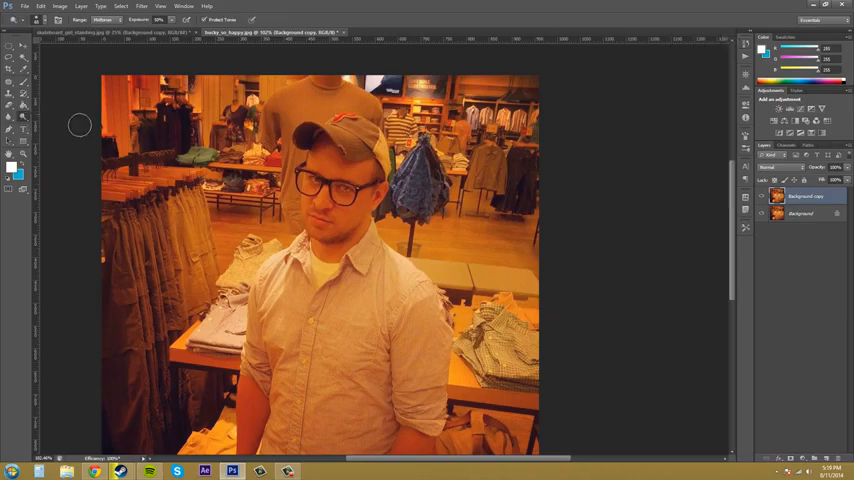
- Bring the lower shirt front into view and dodge parts of it lighter
{"action": "scroll", "scroll_direction": "down", "scroll_amount": 3}
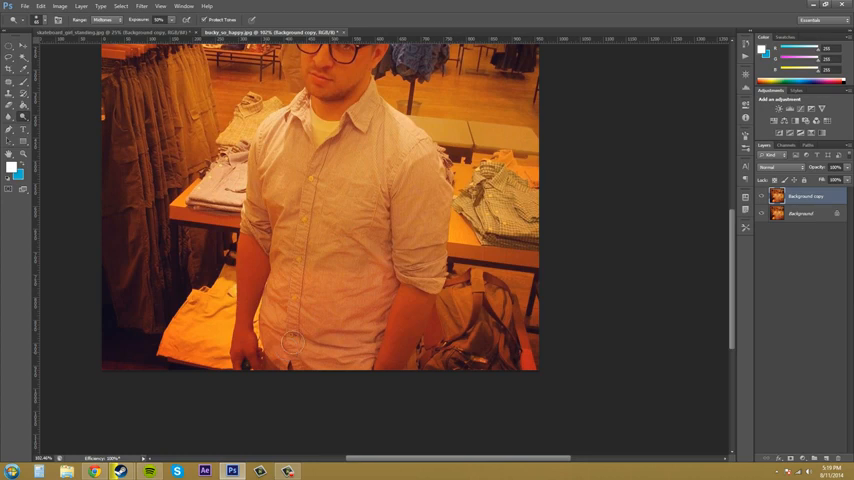
{"action": "mouse_move", "coordinate": [360, 356]}
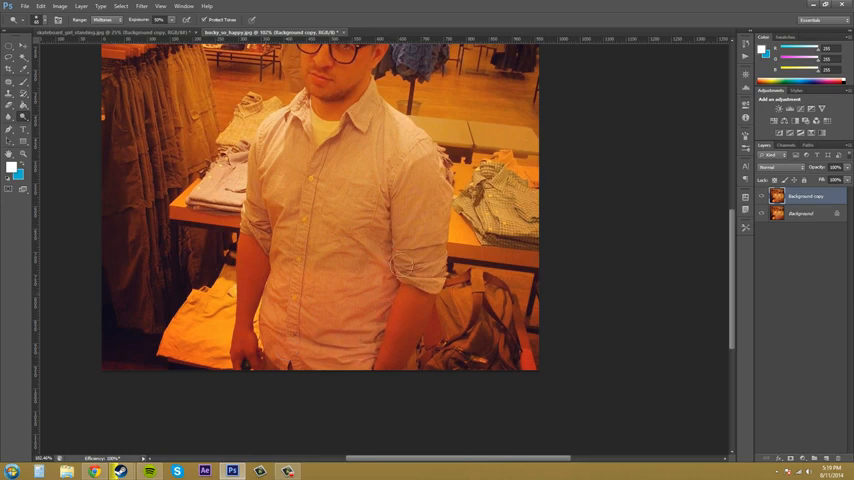
{"action": "mouse_move", "coordinate": [560, 254]}
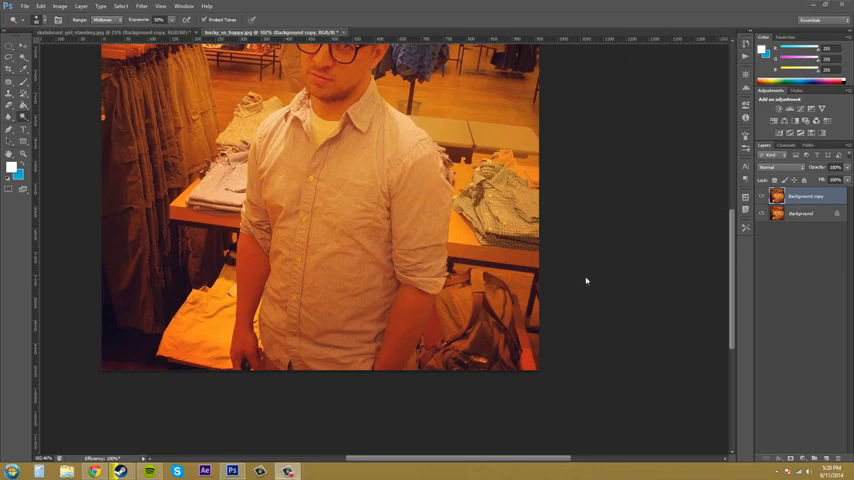
{"action": "mouse_move", "coordinate": [378, 220]}
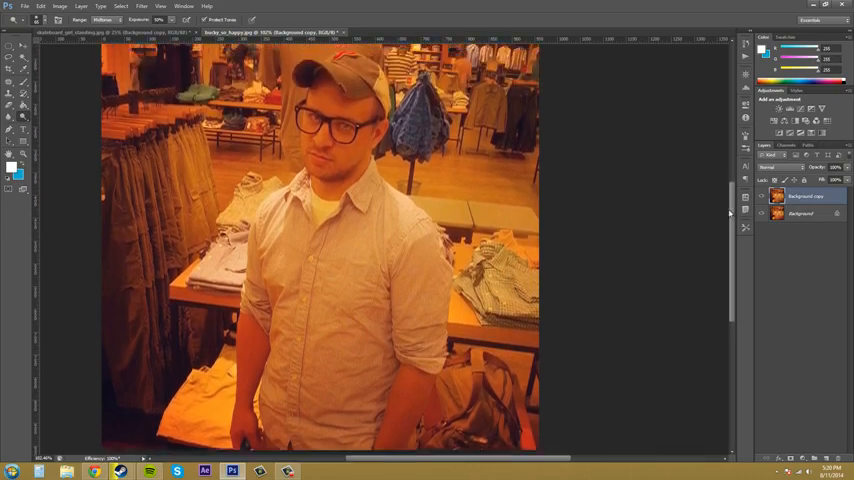
- Choose a different tonal Range in the options bar for the Dodge Tool
{"action": "left_click", "coordinate": [104, 20]}
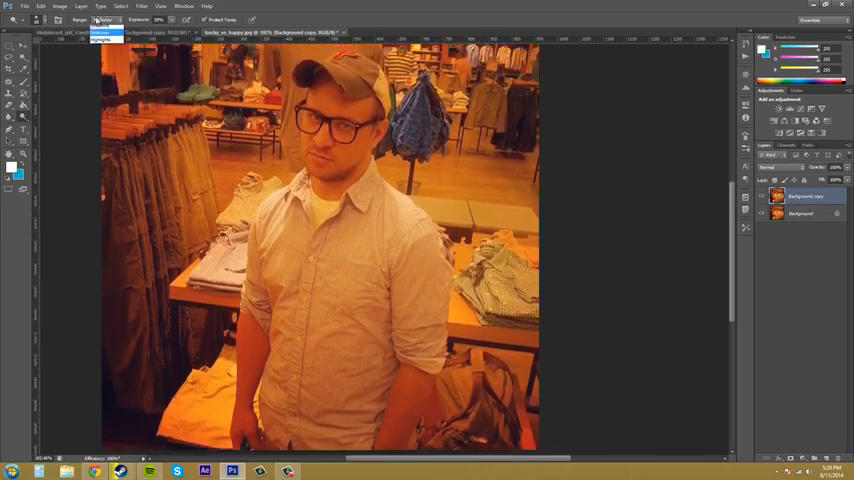
{"action": "left_click", "coordinate": [104, 28]}
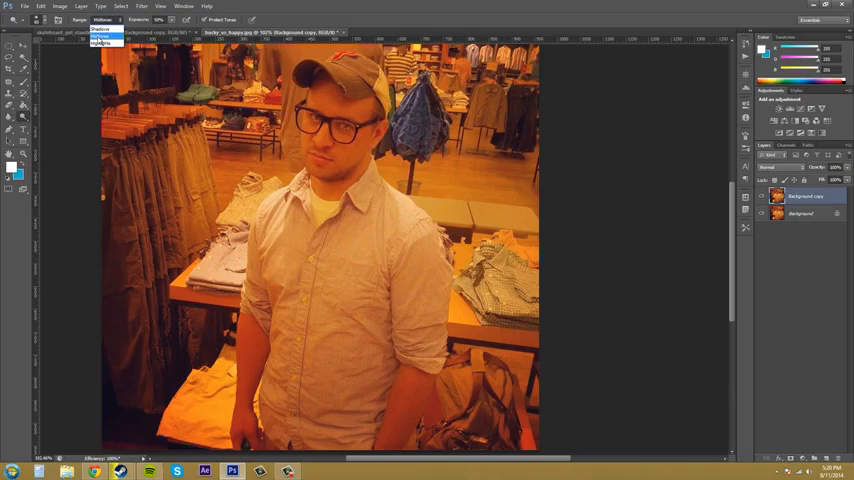
{"action": "left_click", "coordinate": [100, 36]}
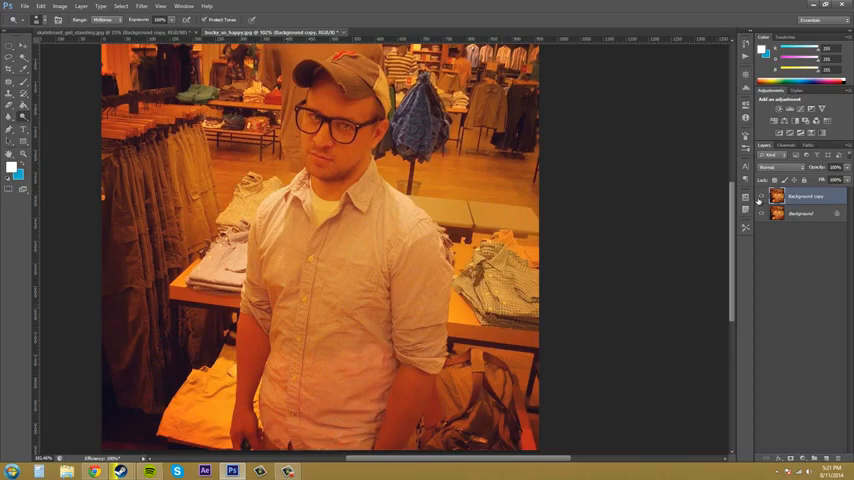
{"action": "mouse_move", "coordinate": [724, 194]}
{"action": "type", "text": "1"}
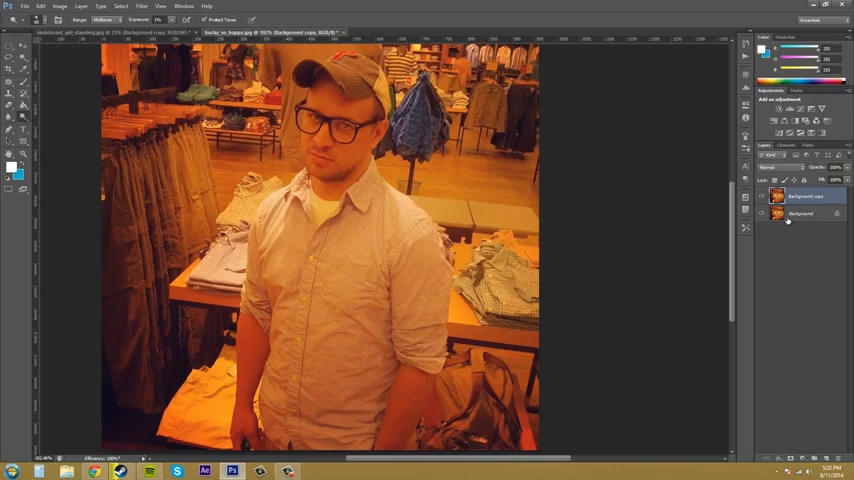
{"action": "mouse_move", "coordinate": [352, 360]}
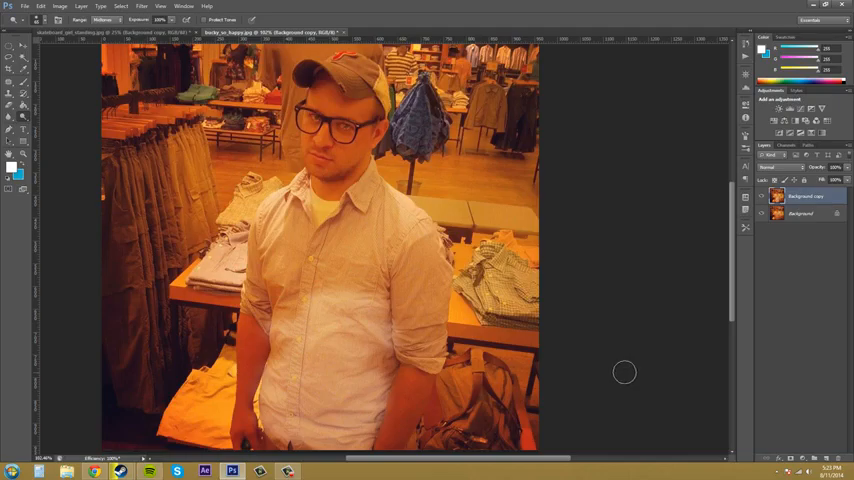
{"action": "mouse_move", "coordinate": [410, 224]}
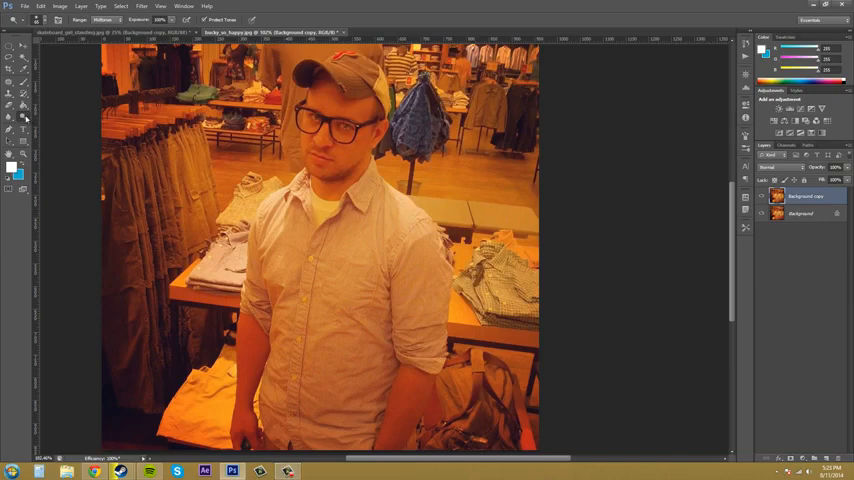
{"action": "mouse_move", "coordinate": [44, 126]}
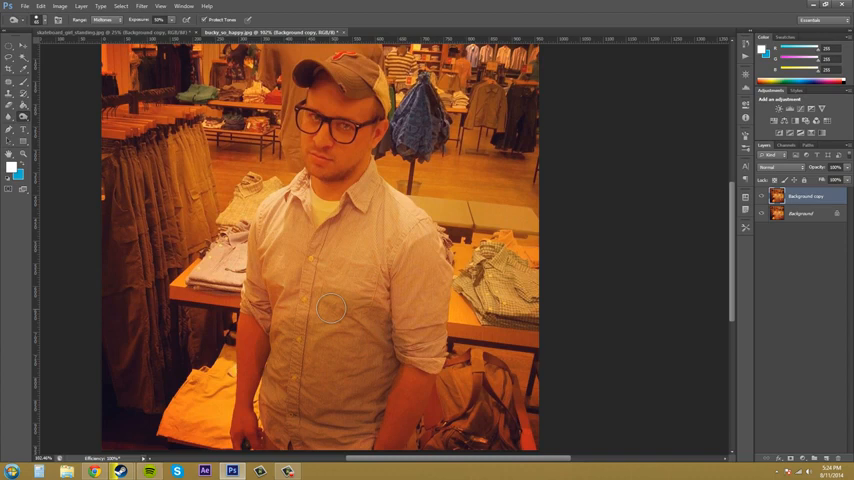
{"action": "mouse_move", "coordinate": [402, 378]}
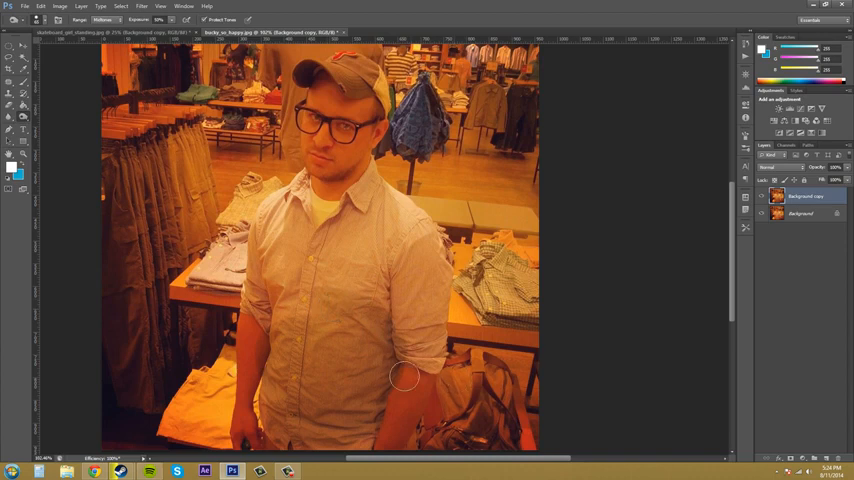
{"action": "mouse_move", "coordinate": [290, 356]}
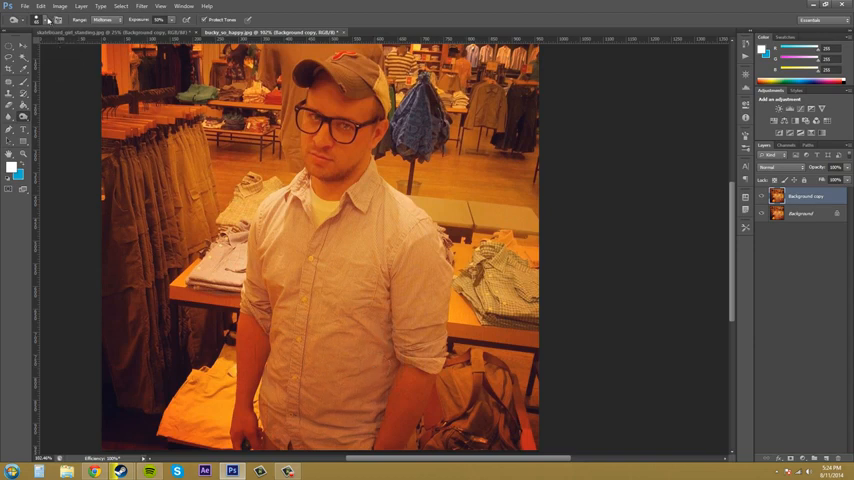
- Switch toning tool and brush additional strokes over the shirt near the hands and hem
{"action": "left_click", "coordinate": [52, 20]}
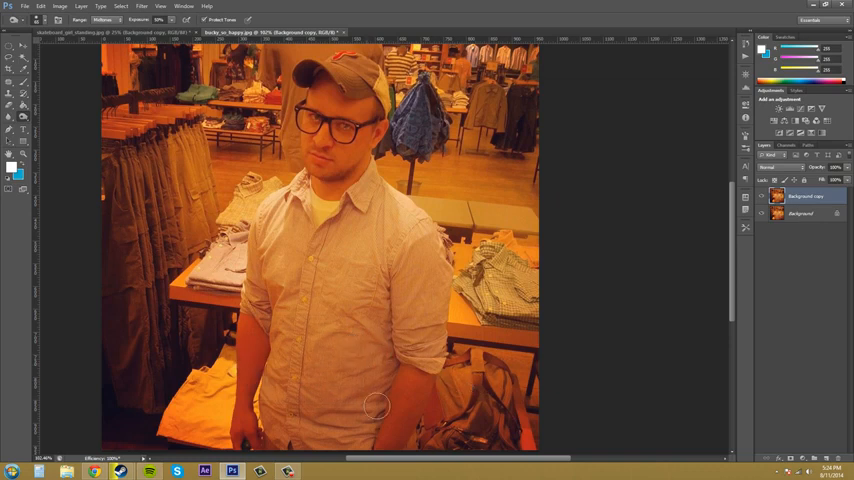
{"action": "mouse_move", "coordinate": [364, 376]}
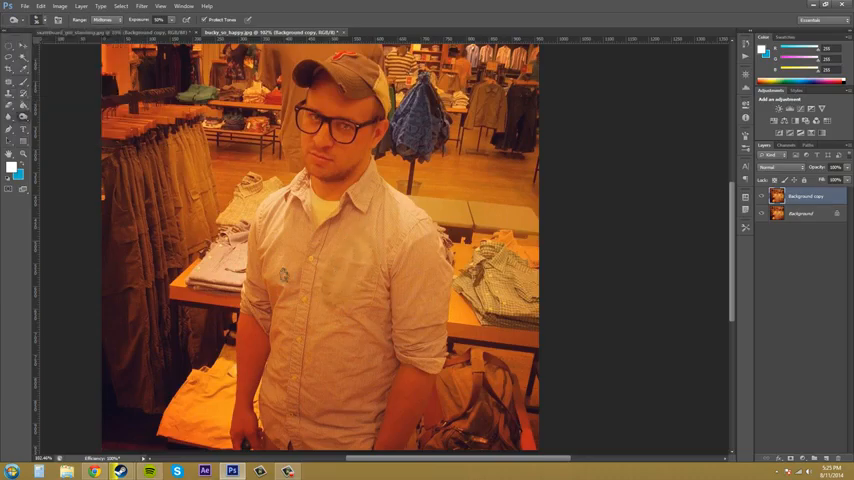
{"action": "mouse_move", "coordinate": [436, 300]}
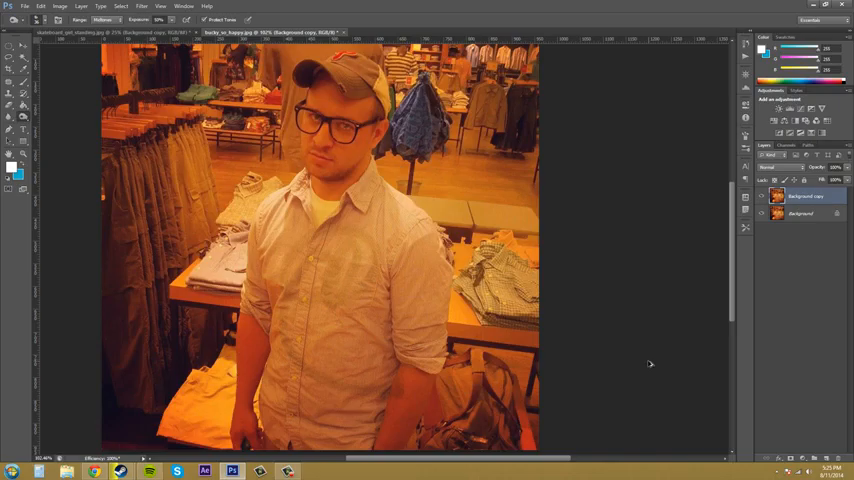
{"action": "mouse_move", "coordinate": [592, 310]}
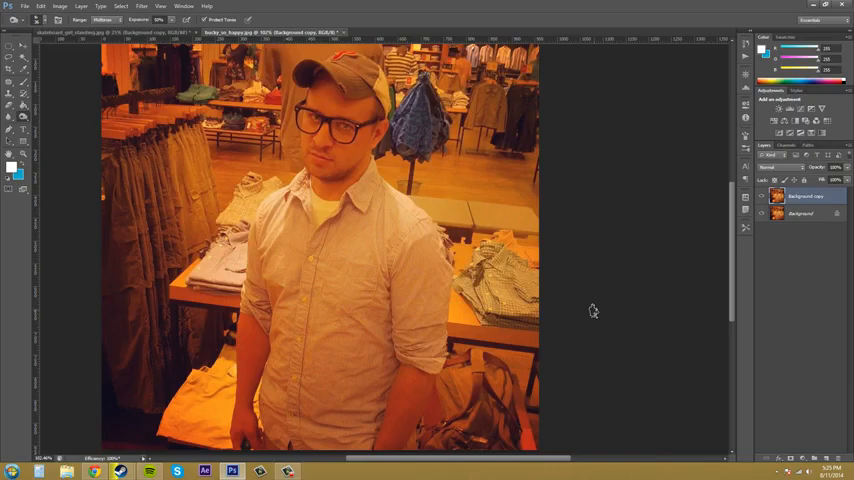
{"action": "mouse_move", "coordinate": [718, 304]}
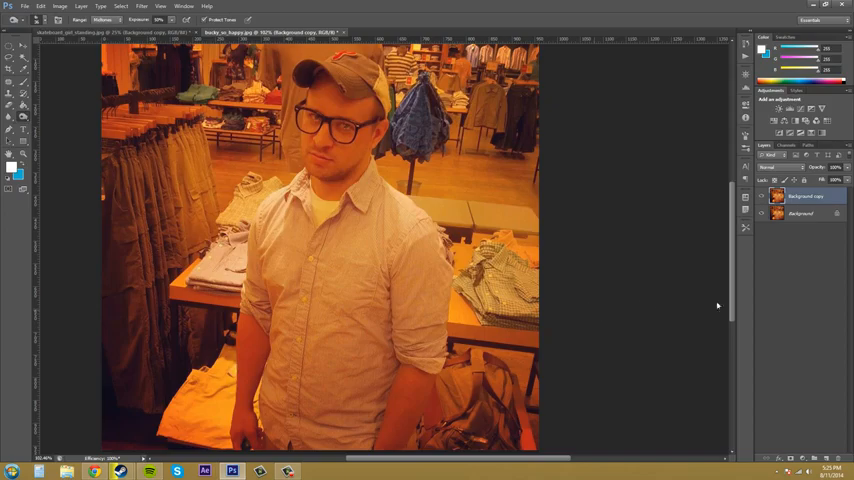